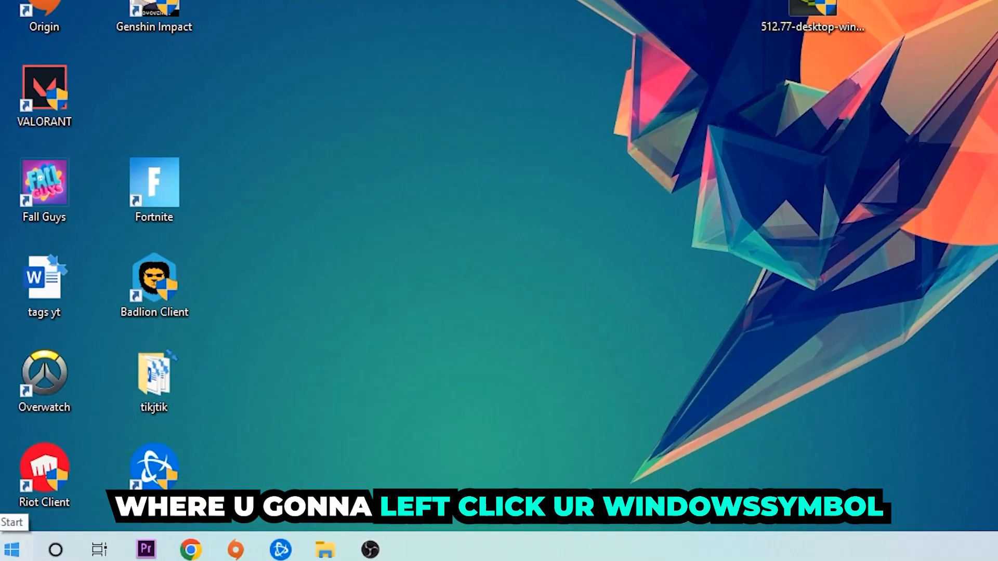
# Reach the Windows Defender Firewall allowed apps and features list from Start search.
pyautogui.click(17, 545)
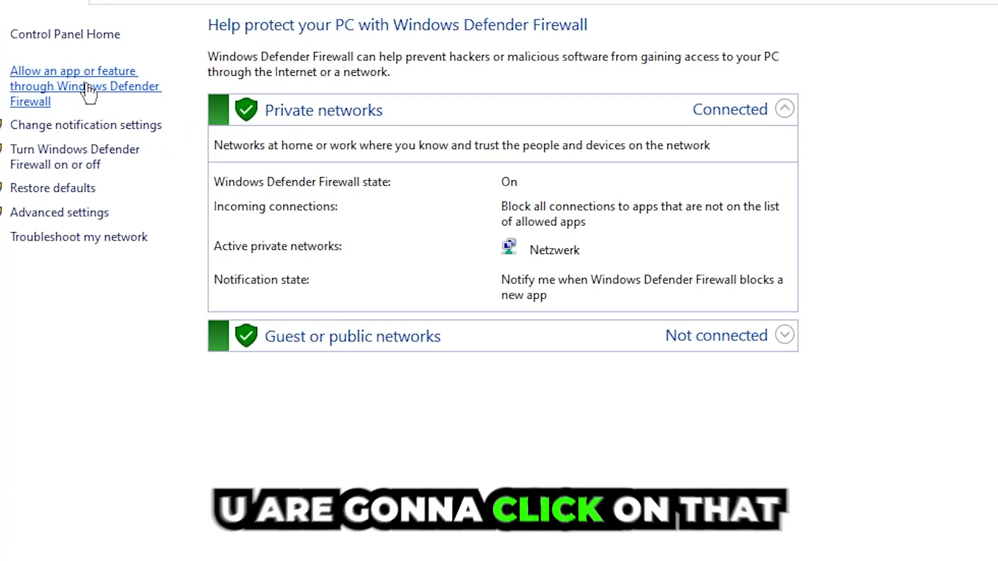
pyautogui.click(73, 87)
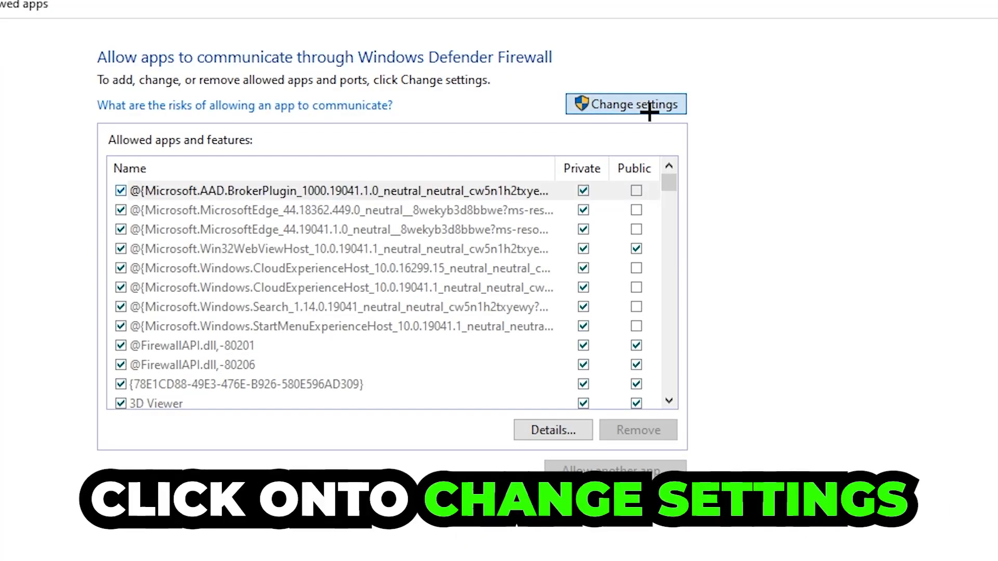
# Unlock the allowed apps list with Change settings so entries can be added.
pyautogui.click(626, 104)
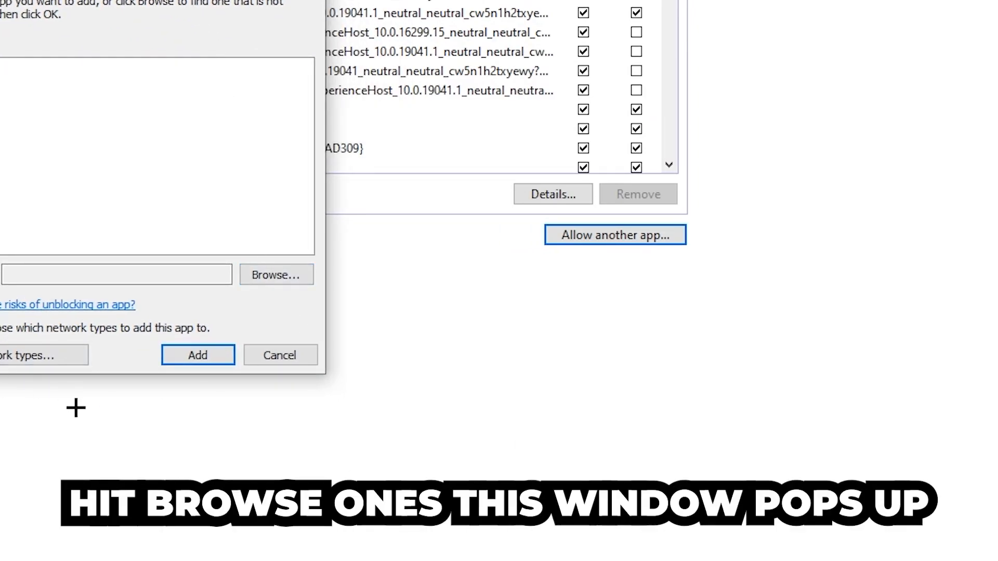
# Browse to the chosen program file and add it to the allowed apps list.
pyautogui.click(276, 274)
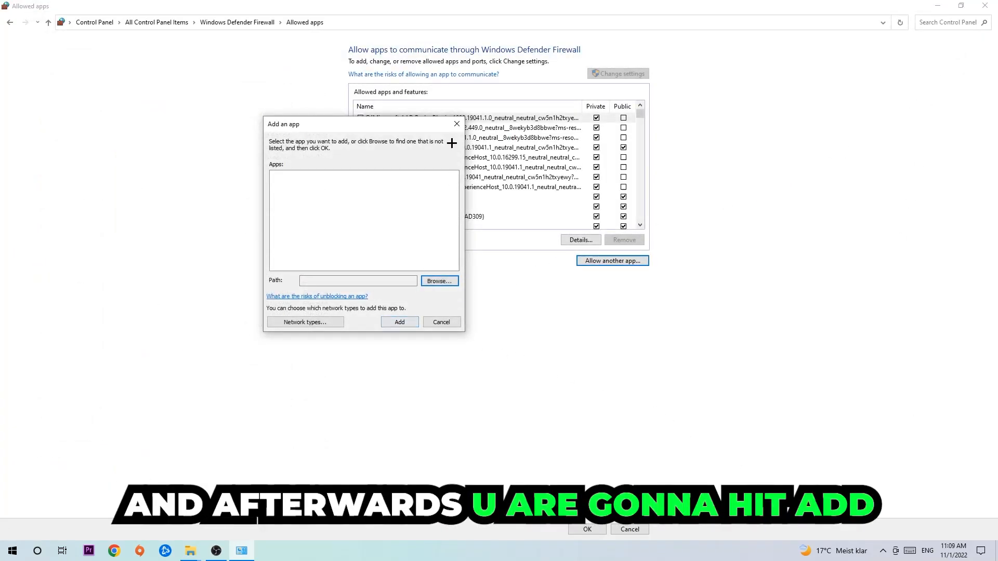
pyautogui.click(400, 322)
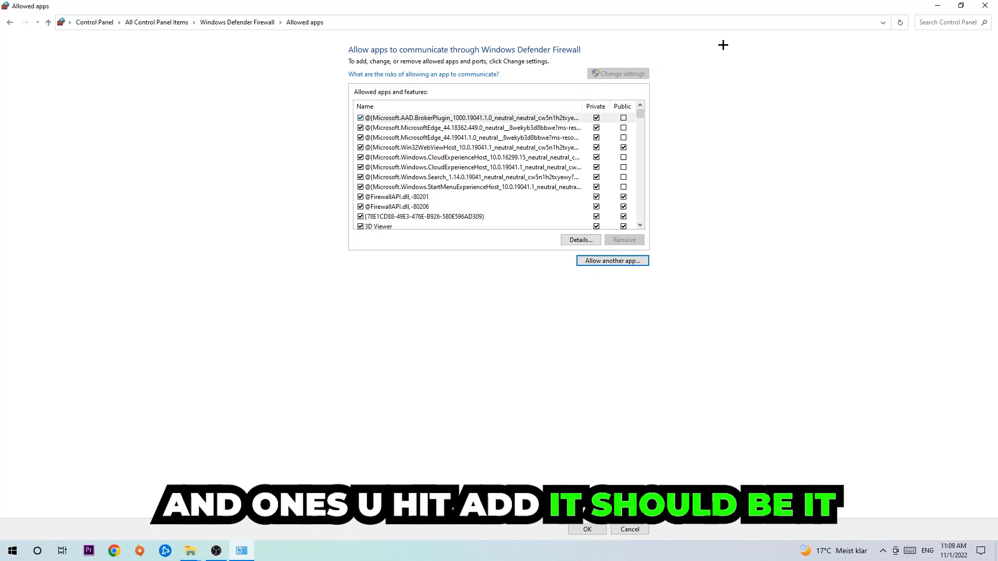